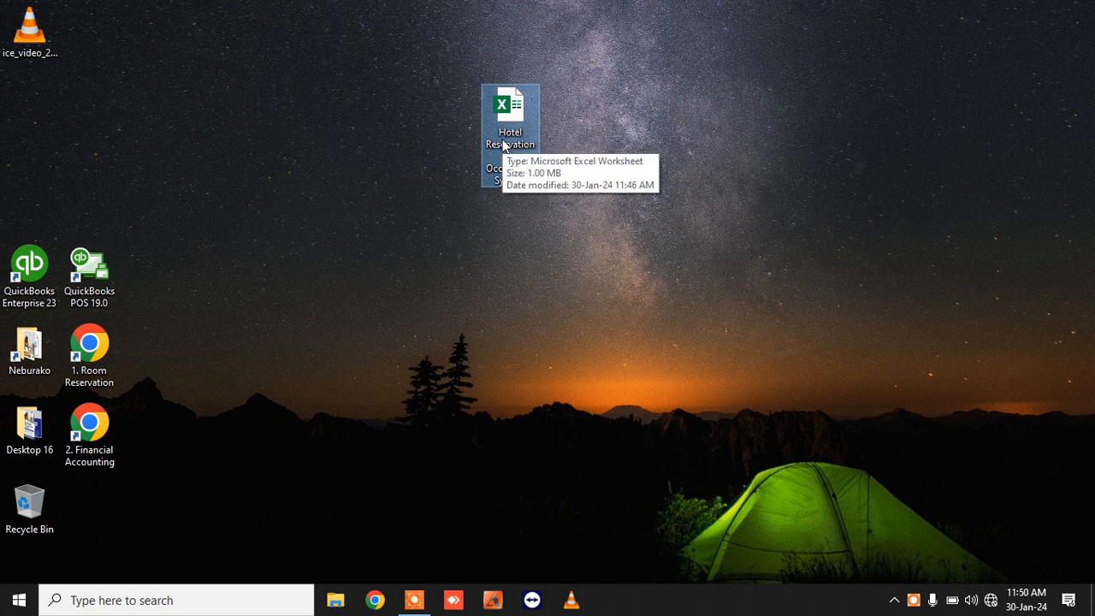
mouse_move(516, 152)
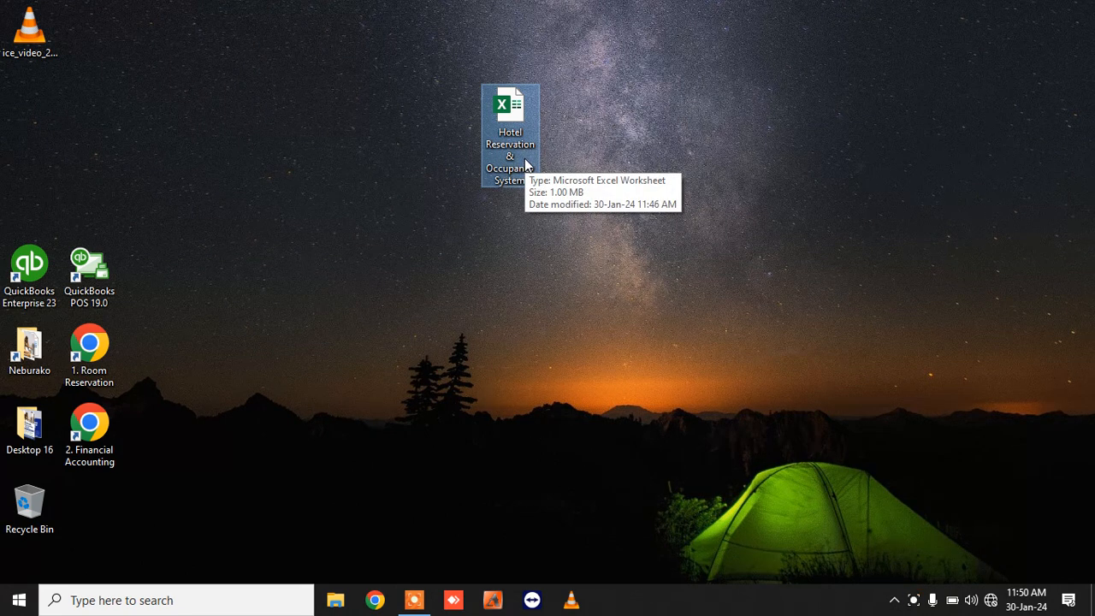
Open the protected Hotel Reservation & Occupancy workbook by entering and confirming its password
double_click(509, 111)
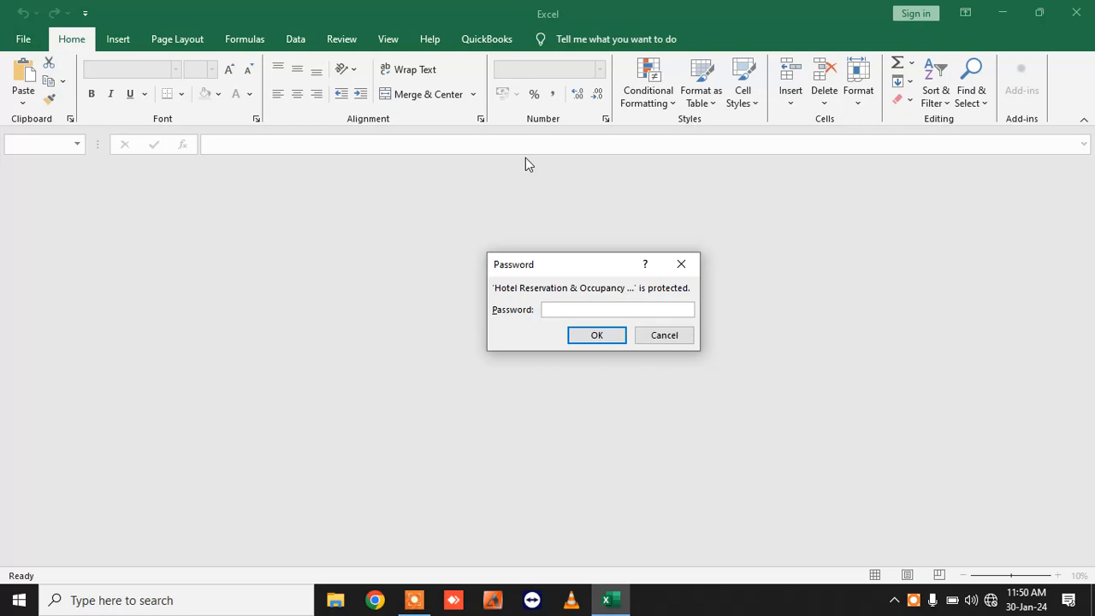
click(616, 309)
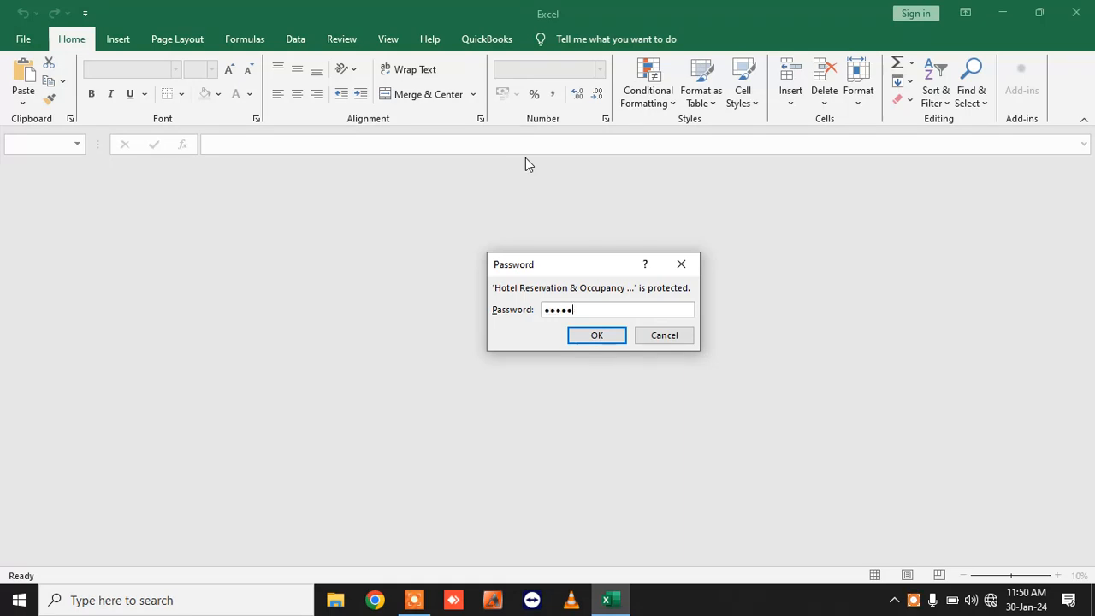
click(596, 334)
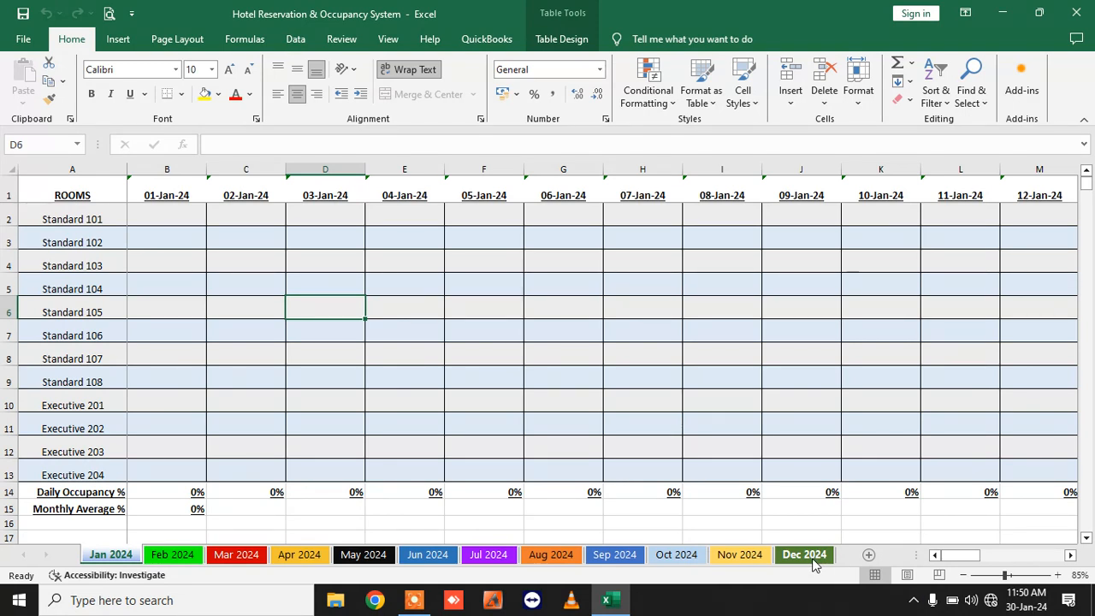
mouse_move(206, 249)
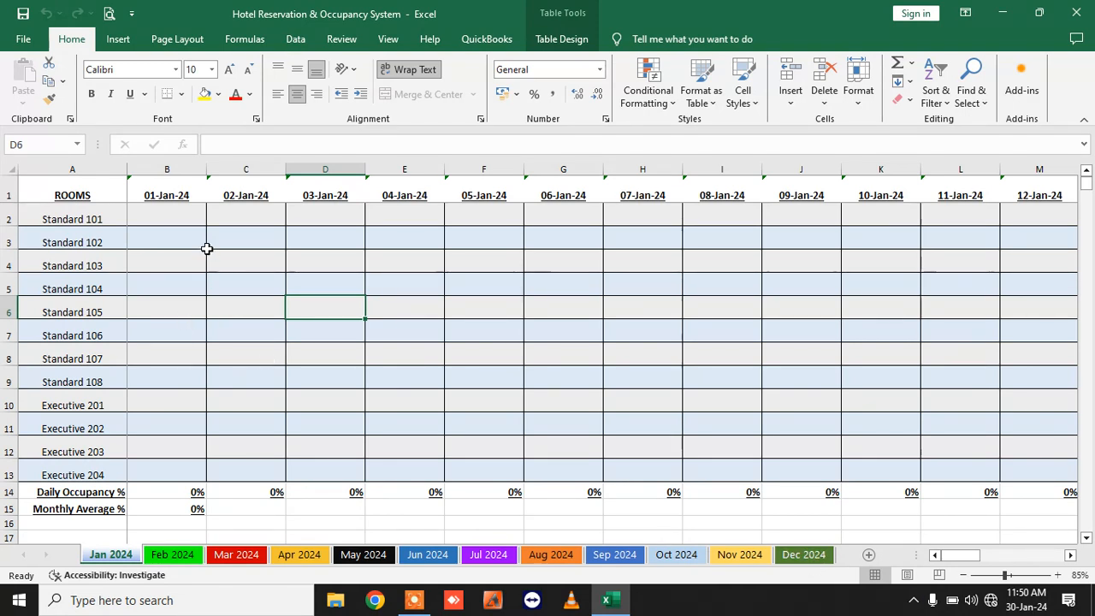
click(168, 219)
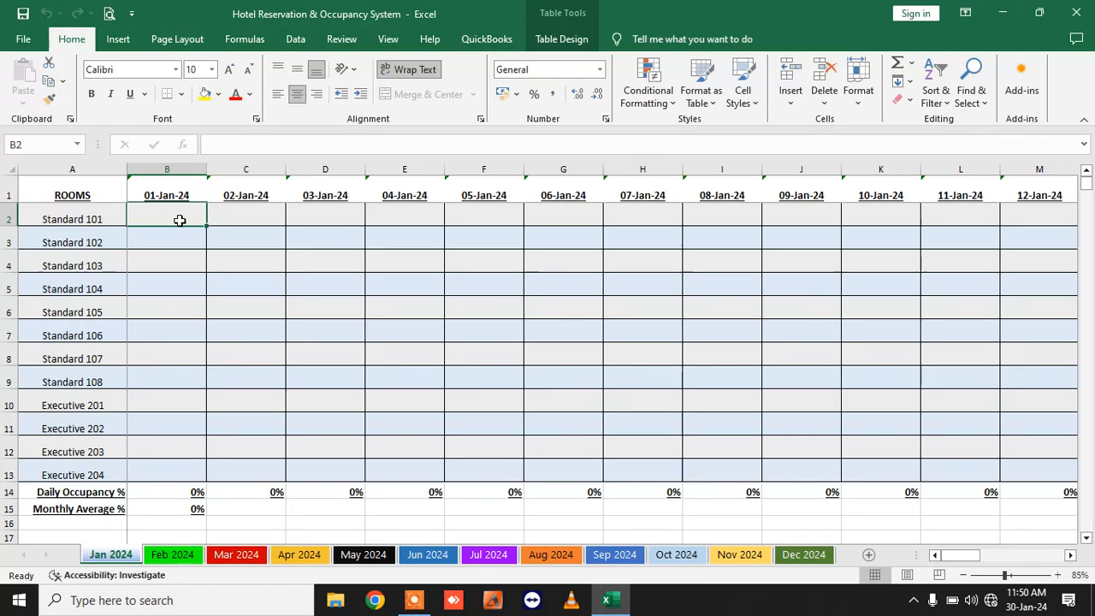
Book guests with names and phone numbers into Standard 101 and Standard 108 for 01-Jan-24
text(NANA EBURAKO)
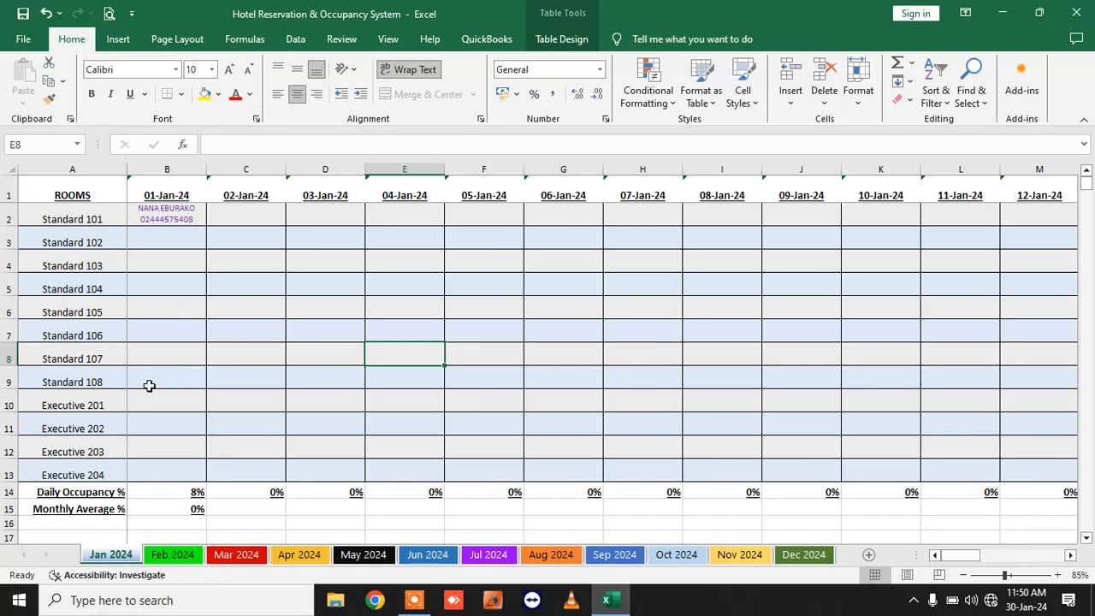
click(168, 382)
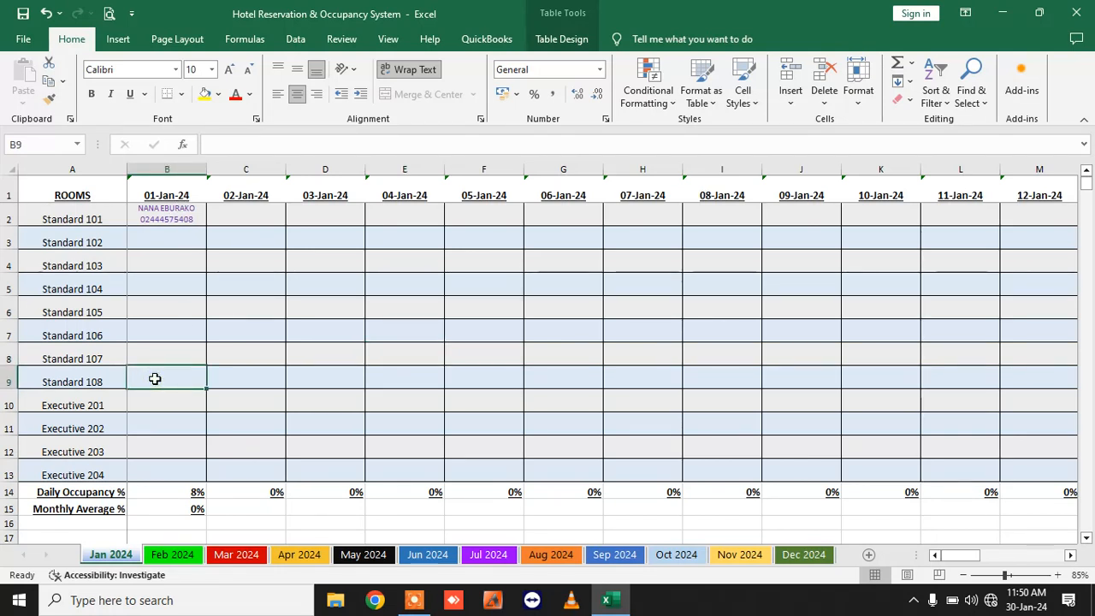
text(ALEX SMITH)
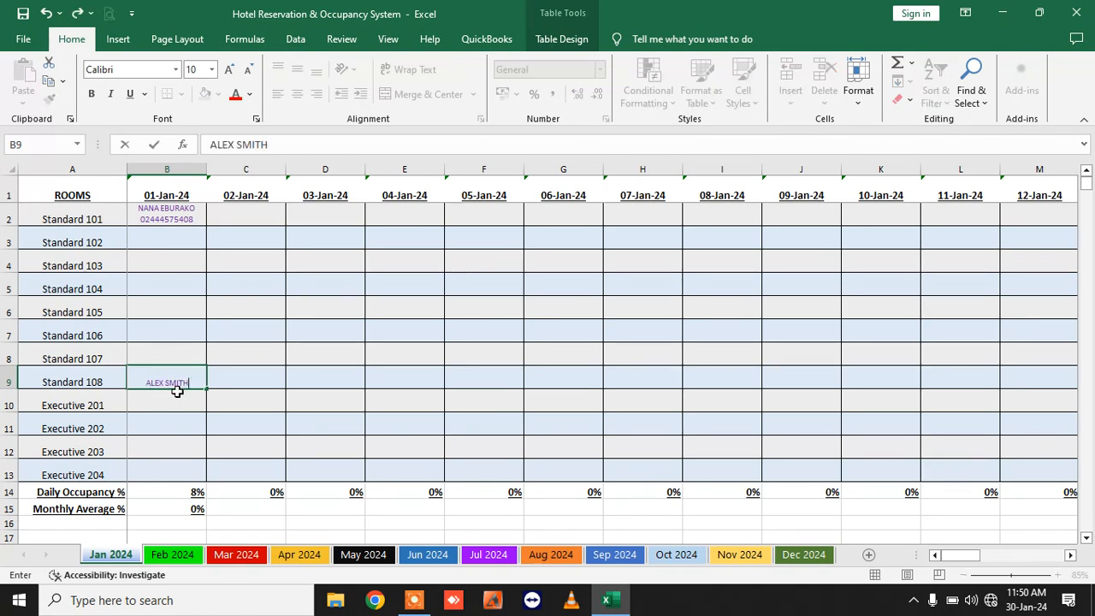
text(0)
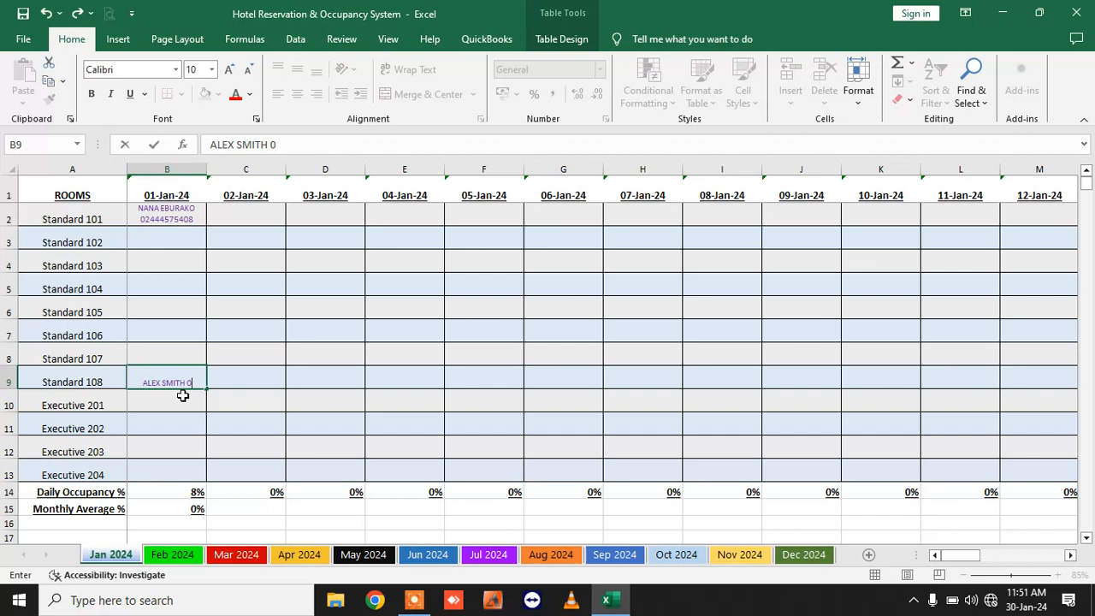
text(507404360)
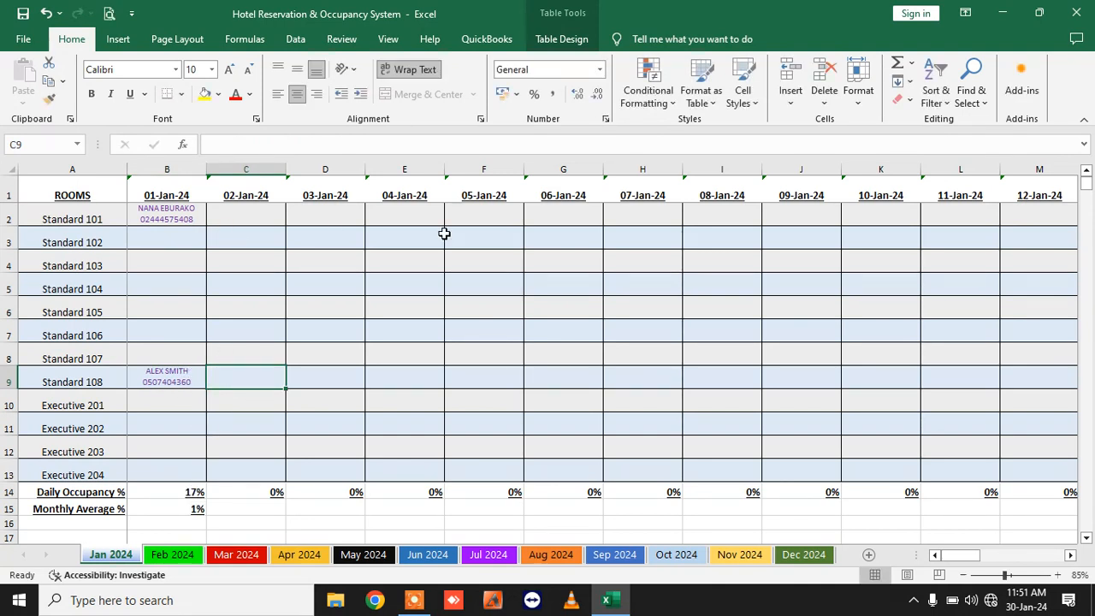
mouse_move(269, 436)
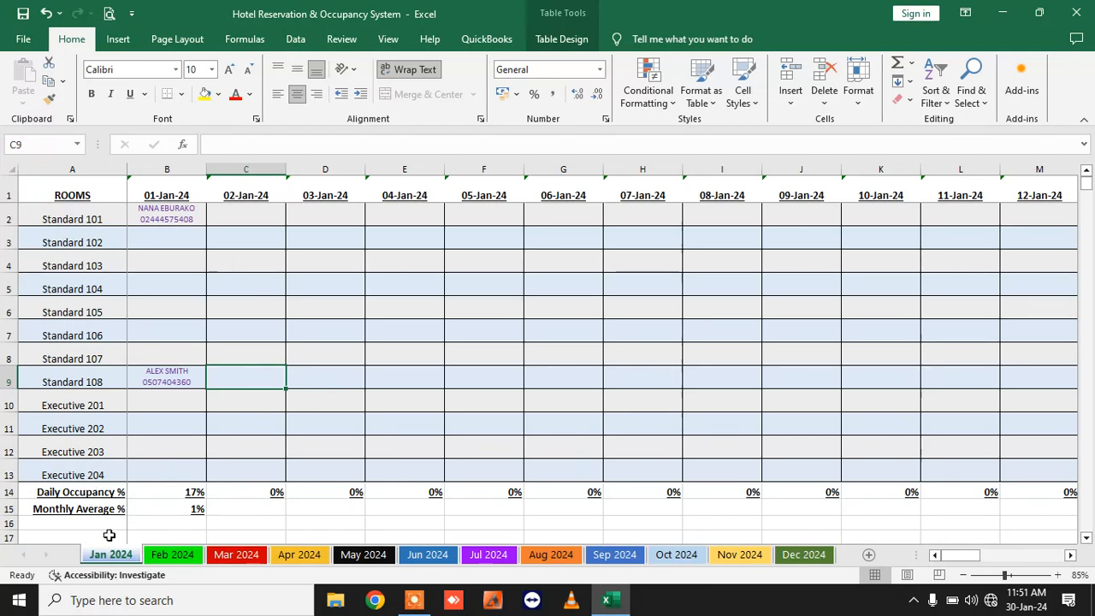
mouse_move(215, 517)
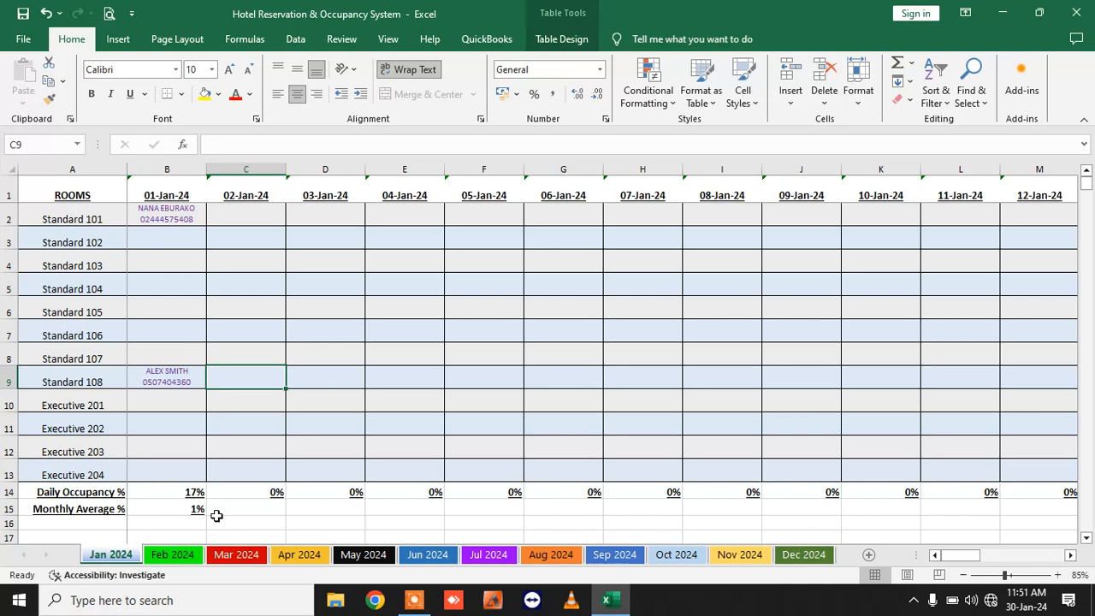
mouse_move(195, 235)
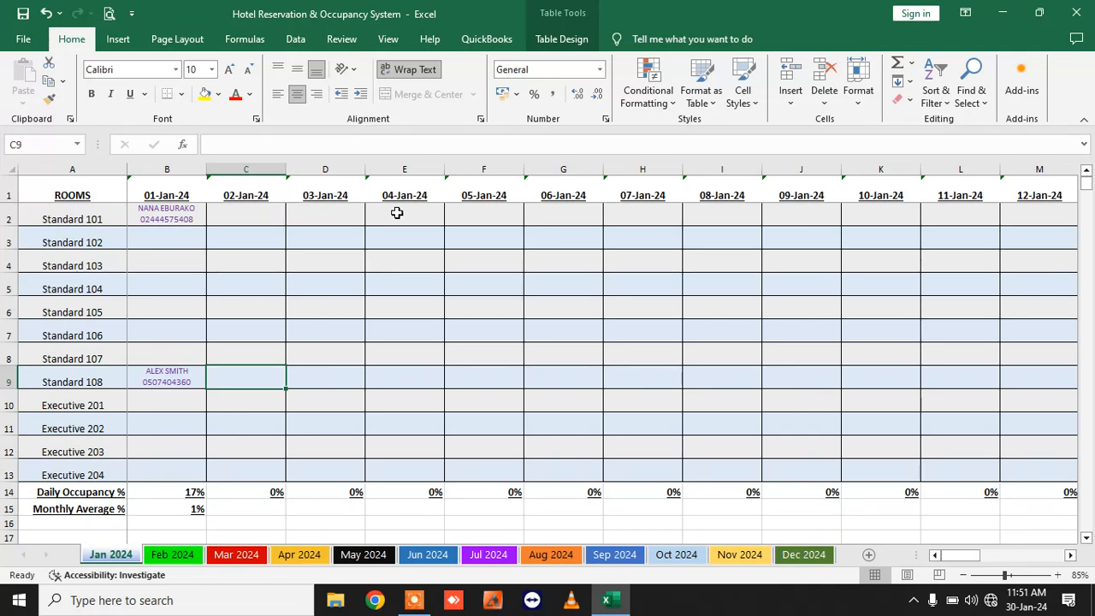
click(403, 212)
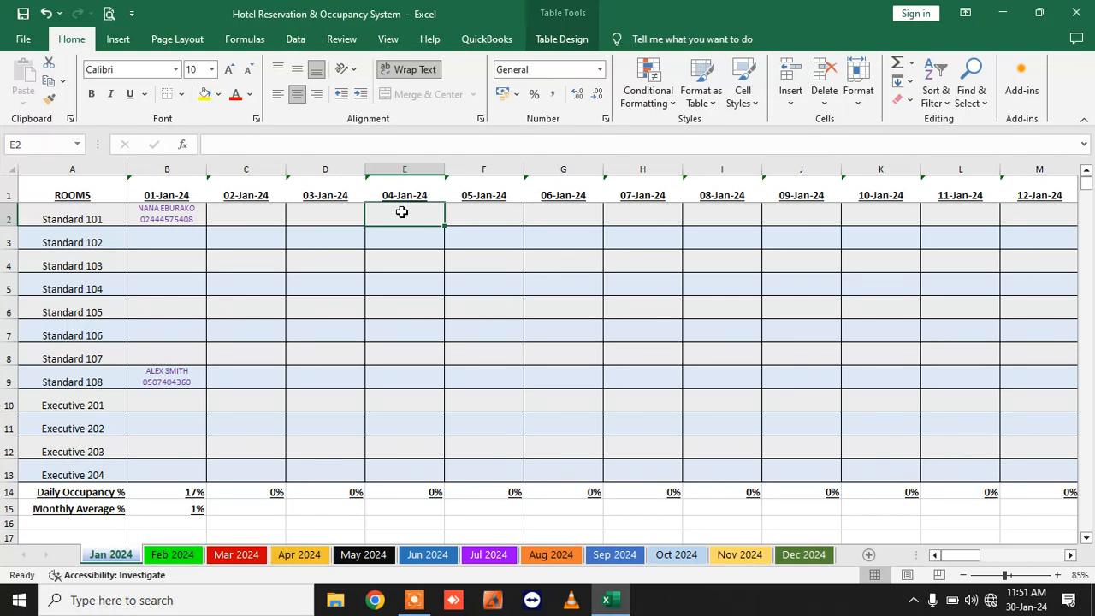
text(NANA EBURAKO)
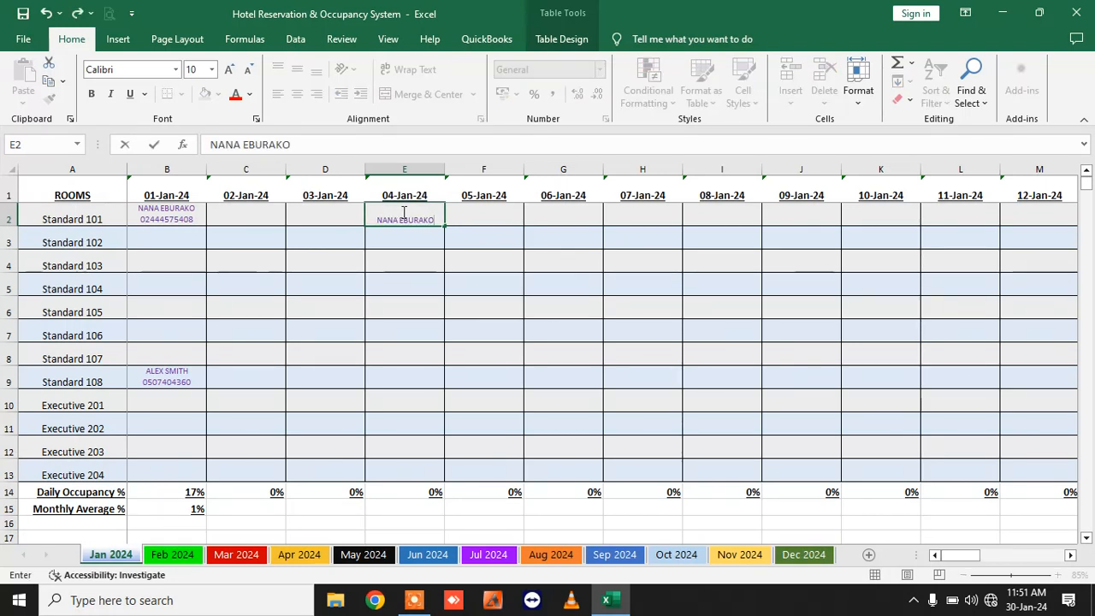
text(0255)
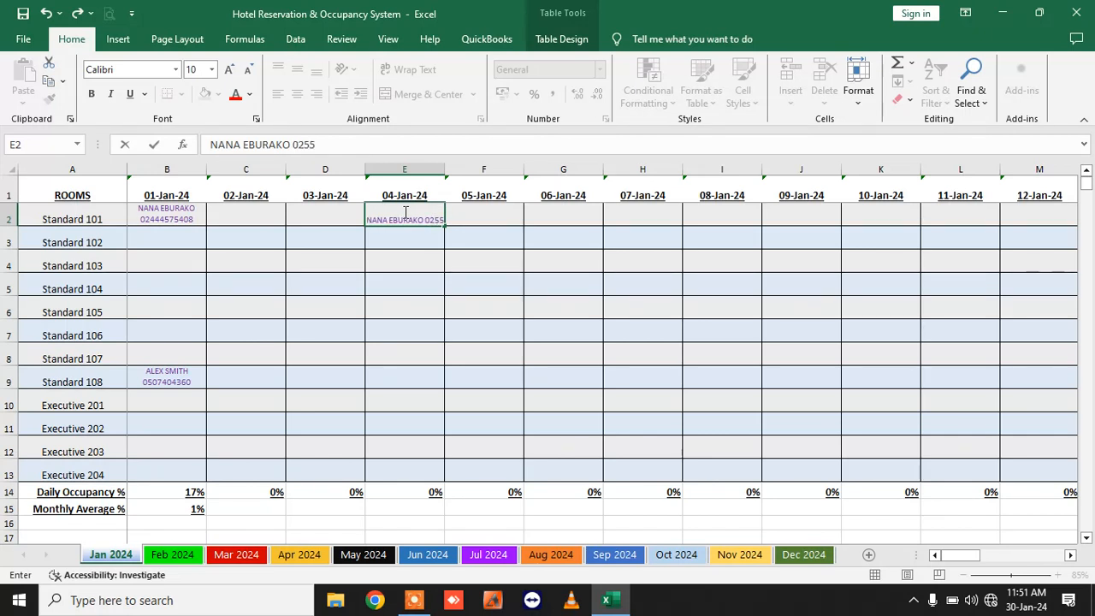
key(Backspace)
text(44575408)
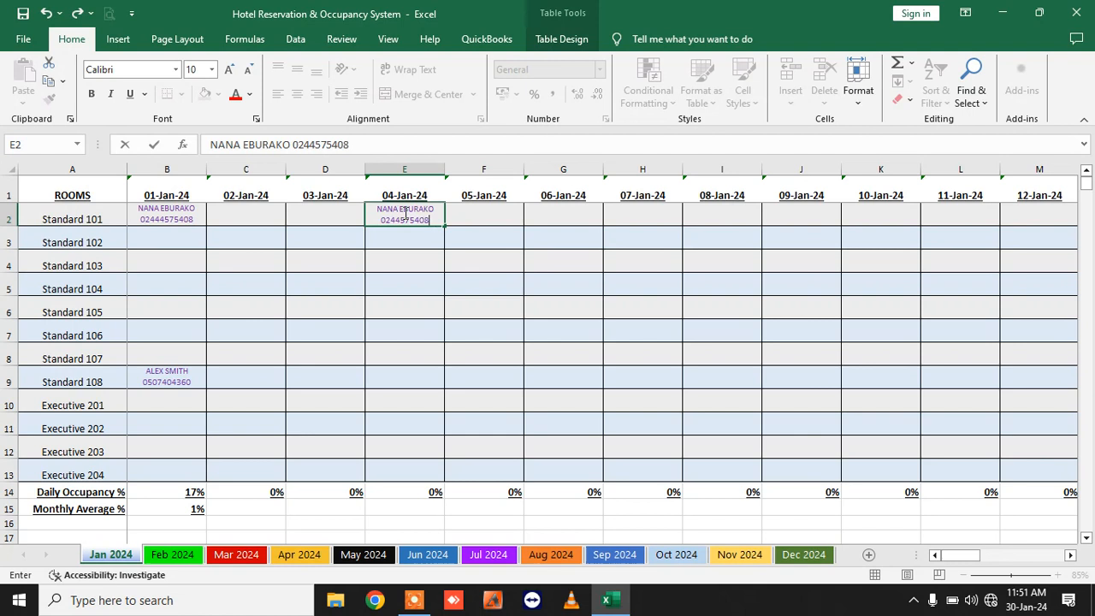
mouse_move(462, 217)
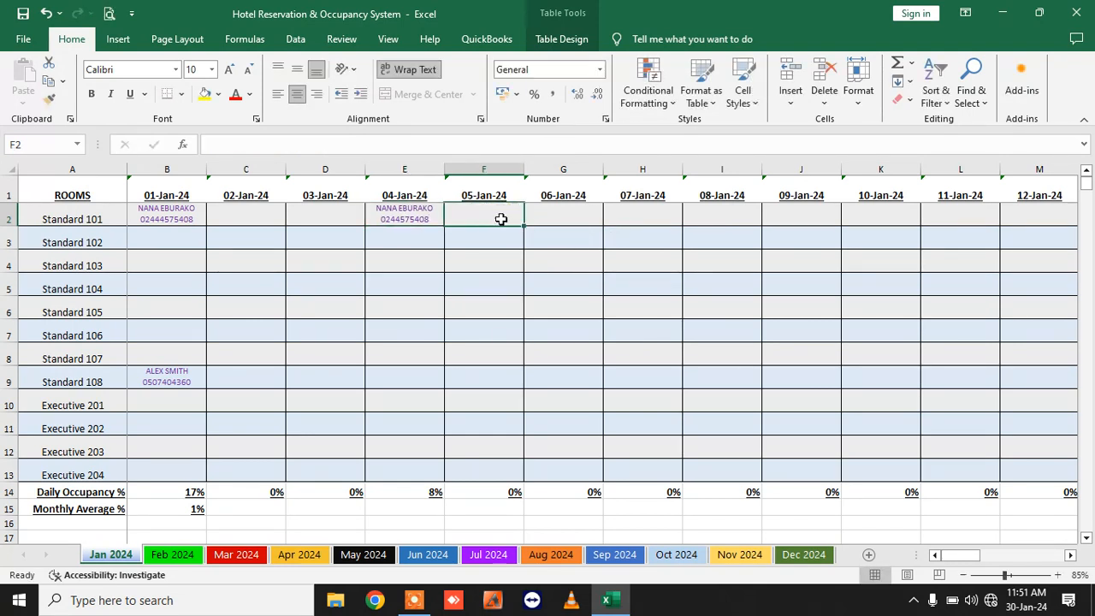
mouse_move(506, 248)
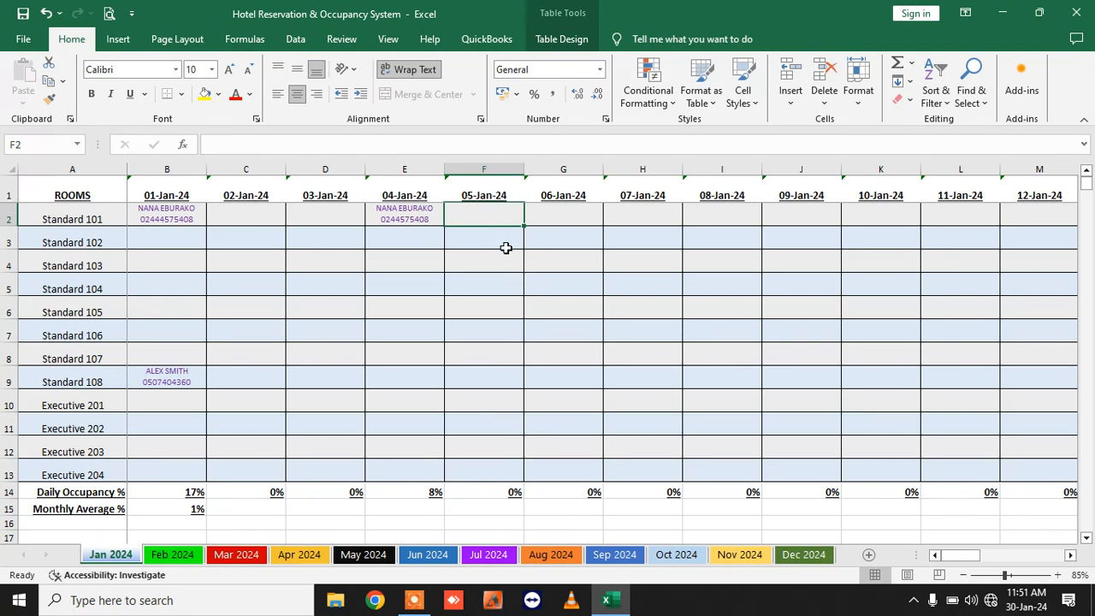
text(OPH)
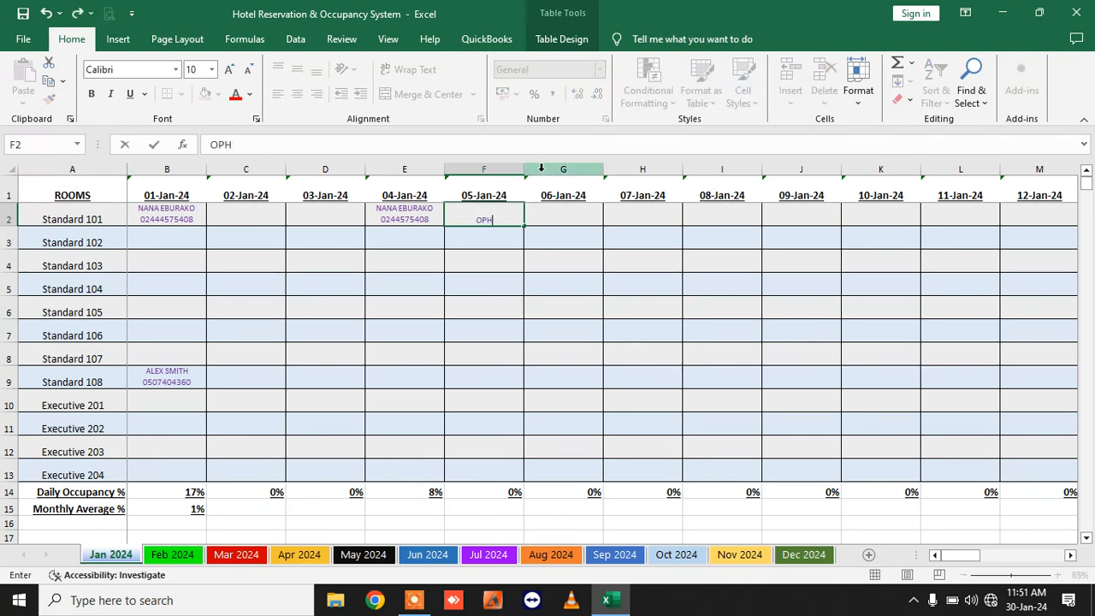
text(ELIA MENSAH)
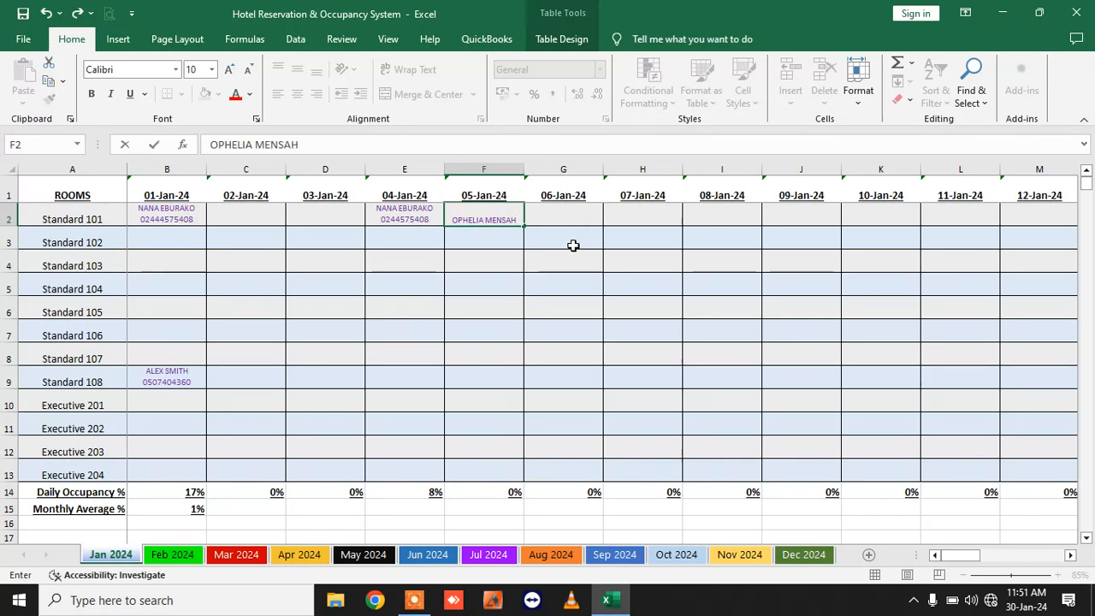
text(025577898)
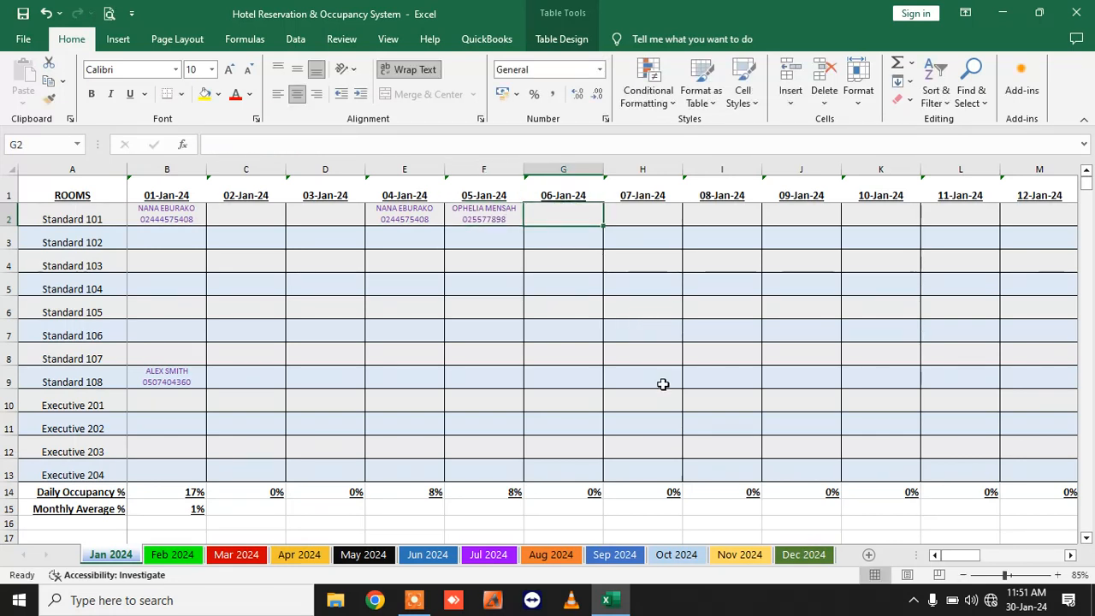
click(404, 219)
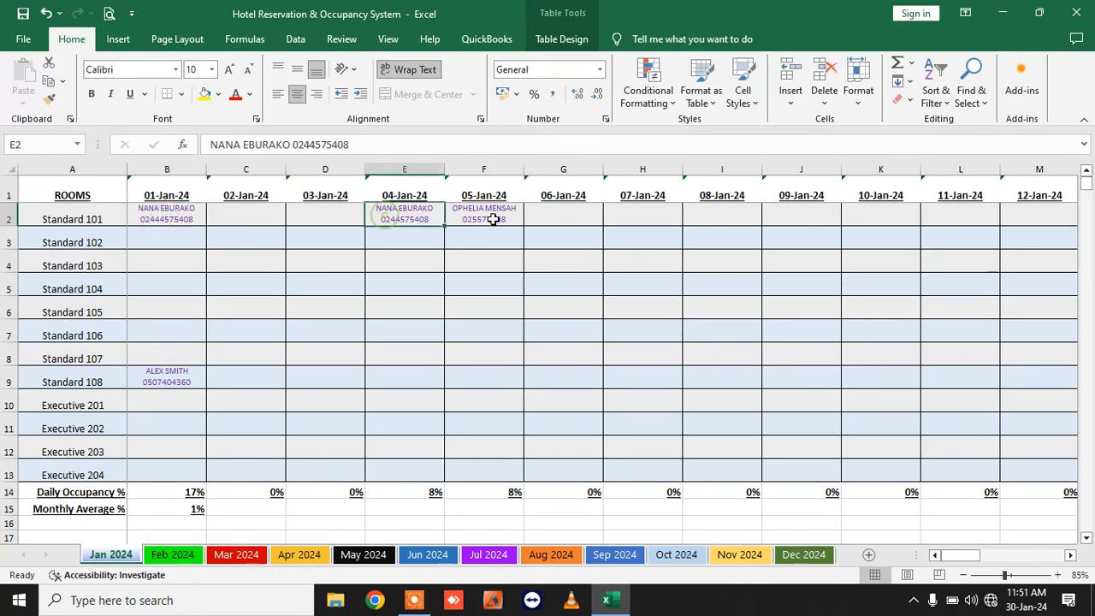
click(168, 219)
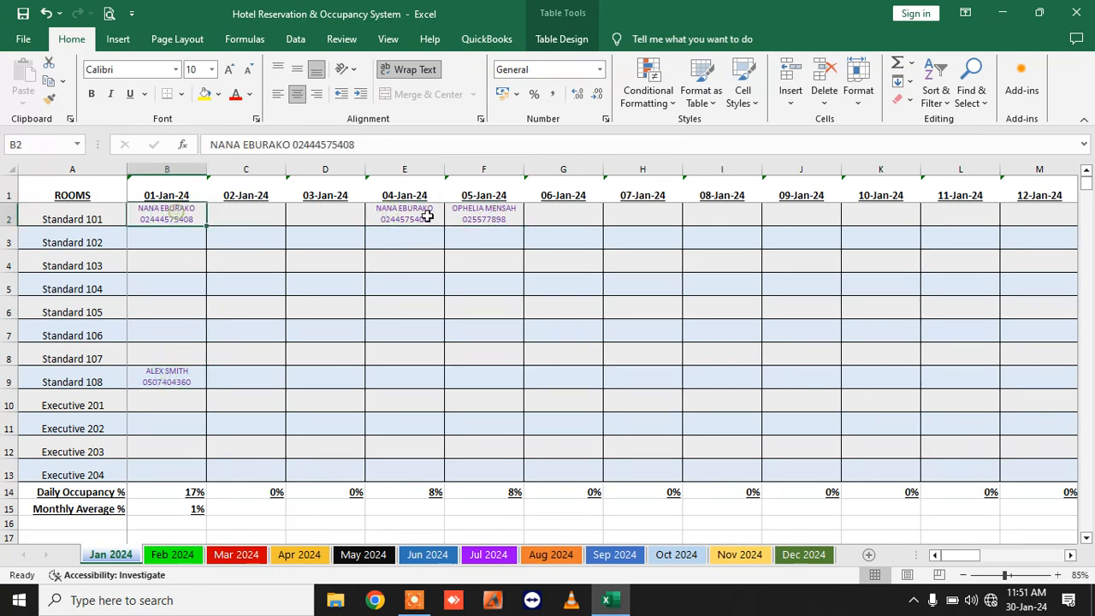
click(483, 212)
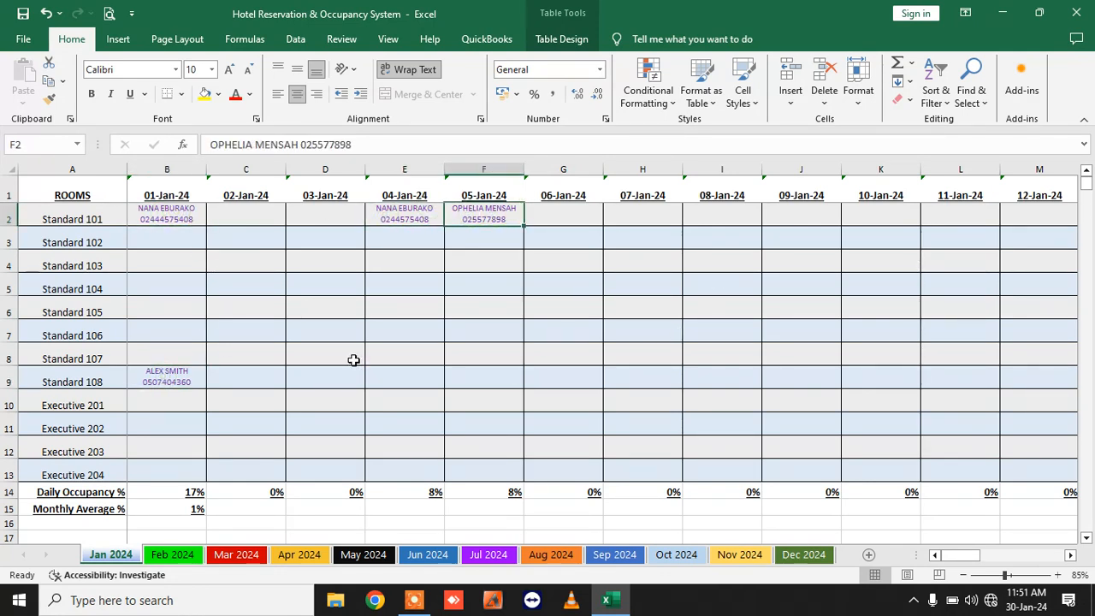
mouse_move(188, 472)
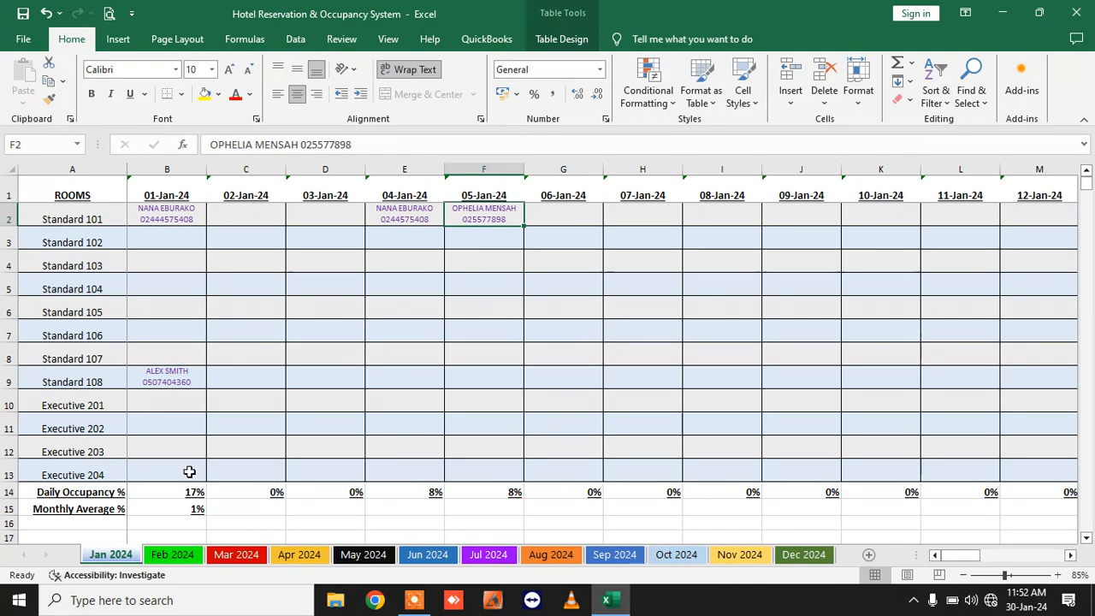
mouse_move(418, 476)
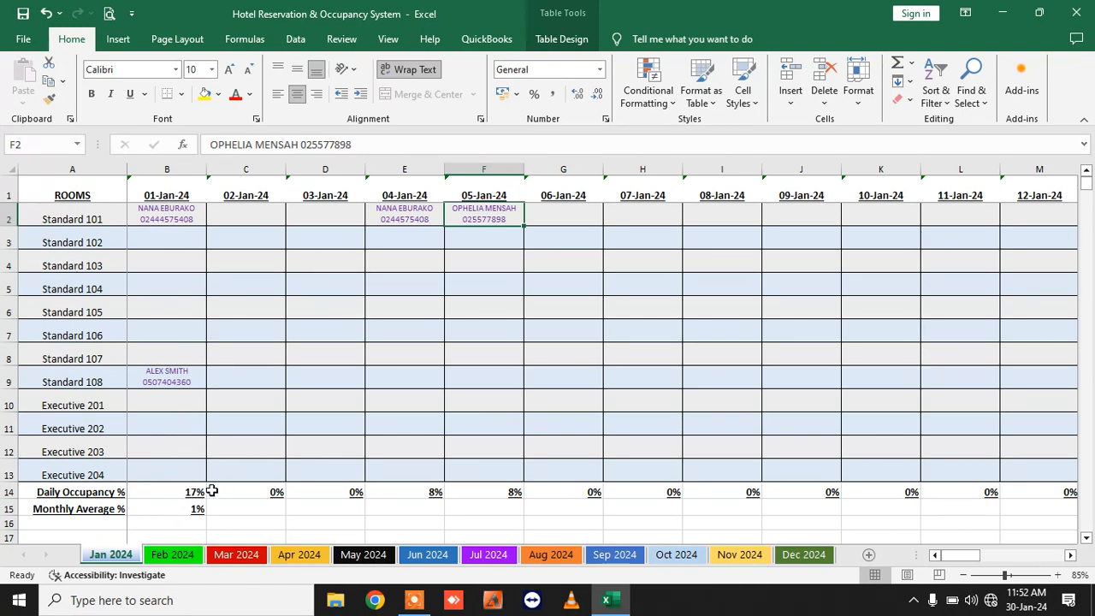
mouse_move(192, 502)
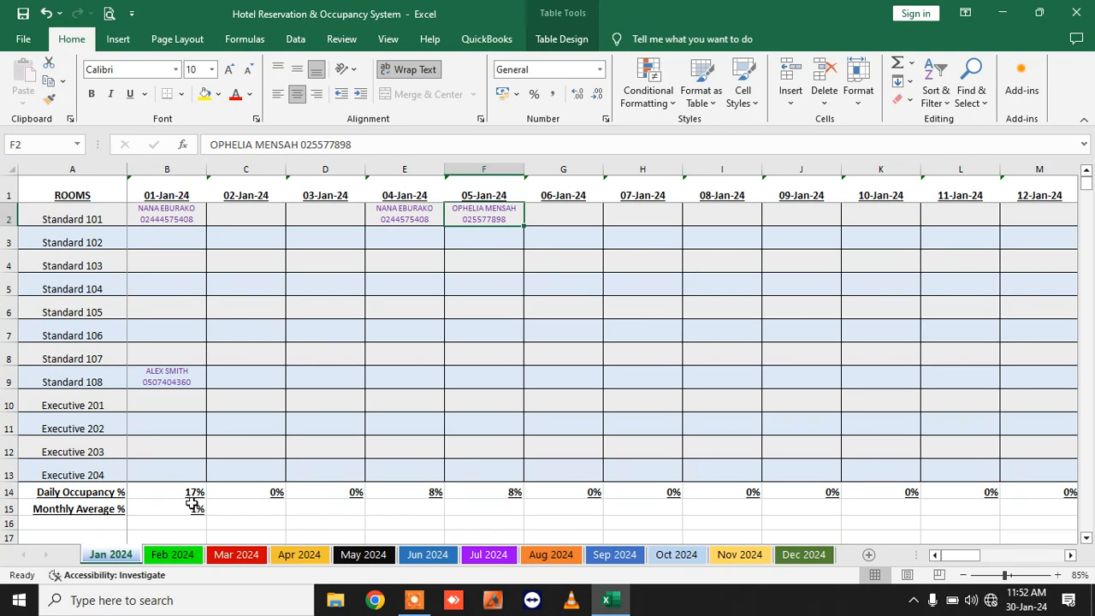
click(166, 214)
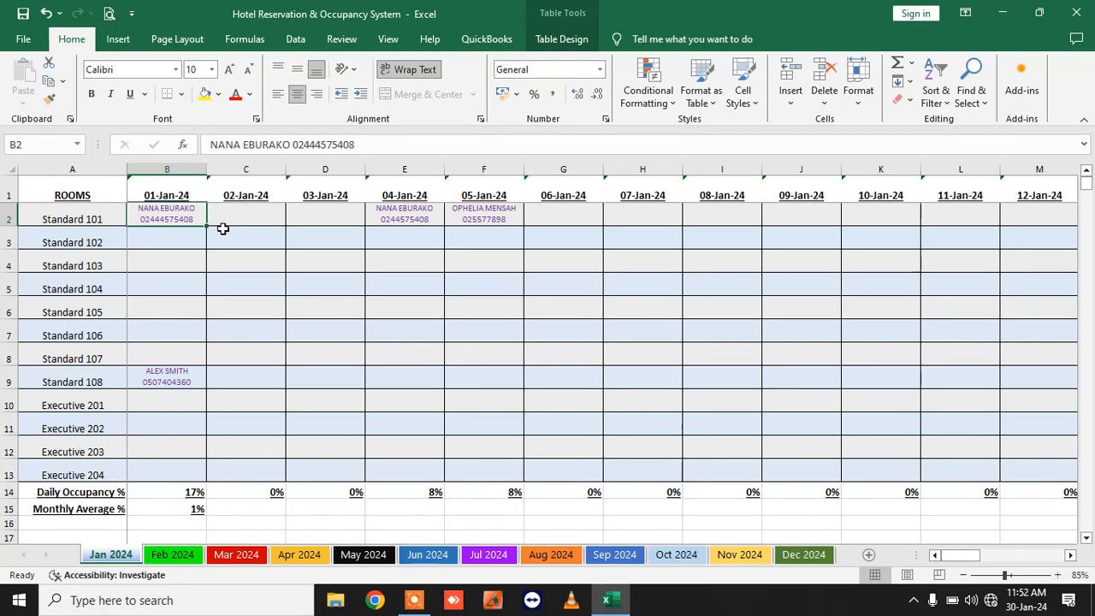
mouse_move(188, 503)
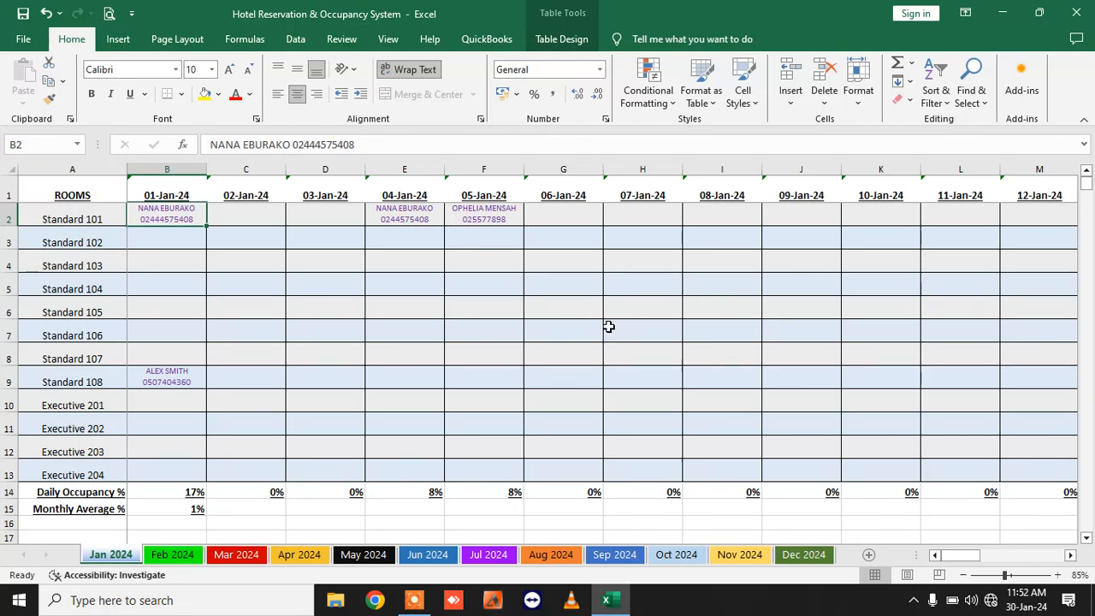
mouse_move(457, 277)
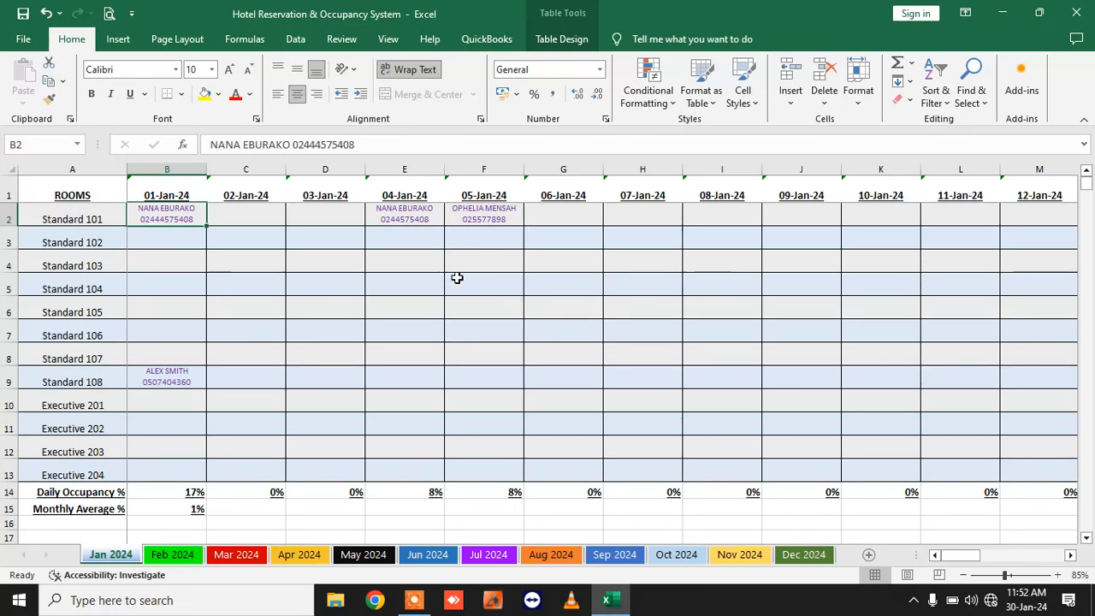
mouse_move(761, 260)
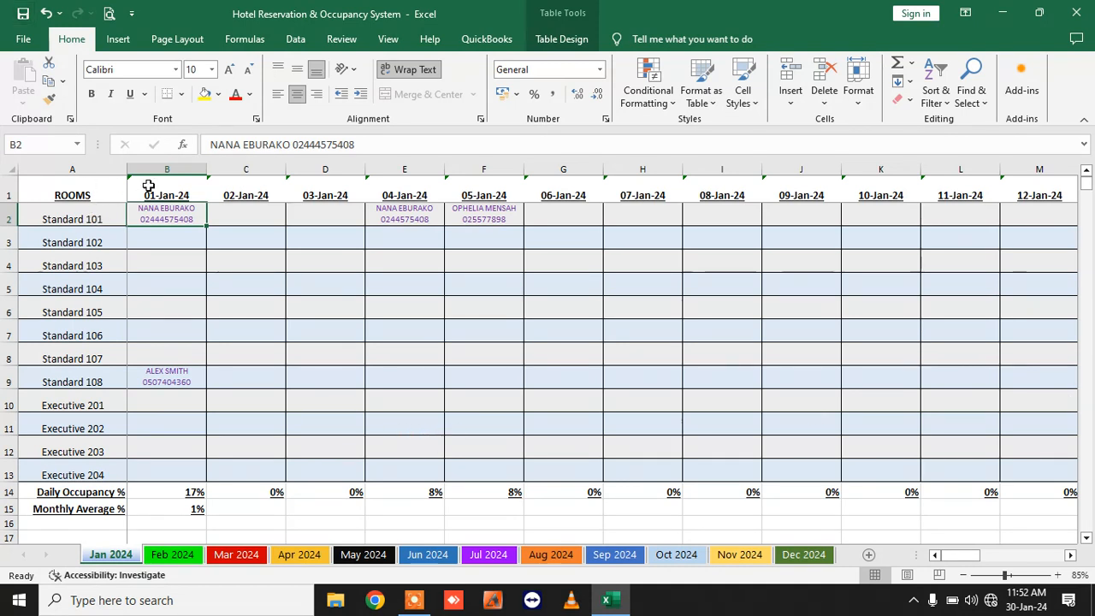
drag(72, 185, 506, 475)
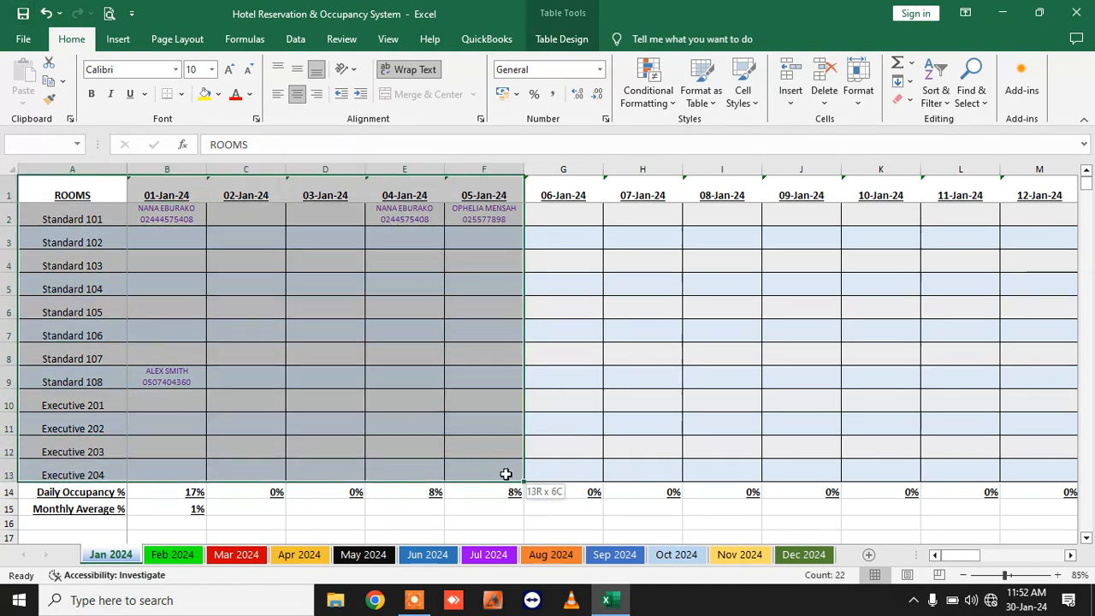
click(643, 357)
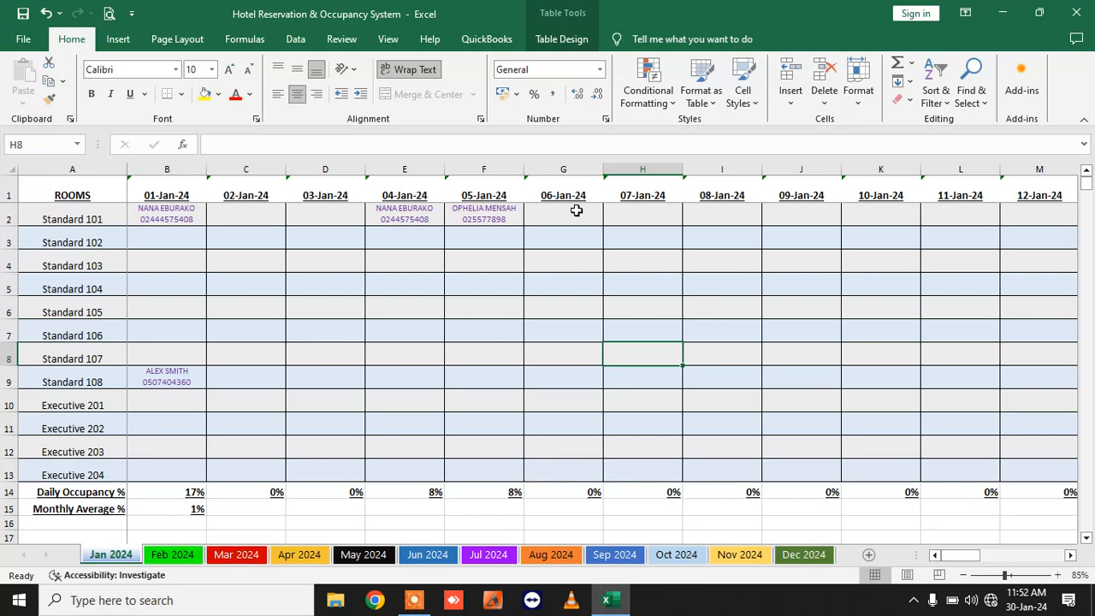